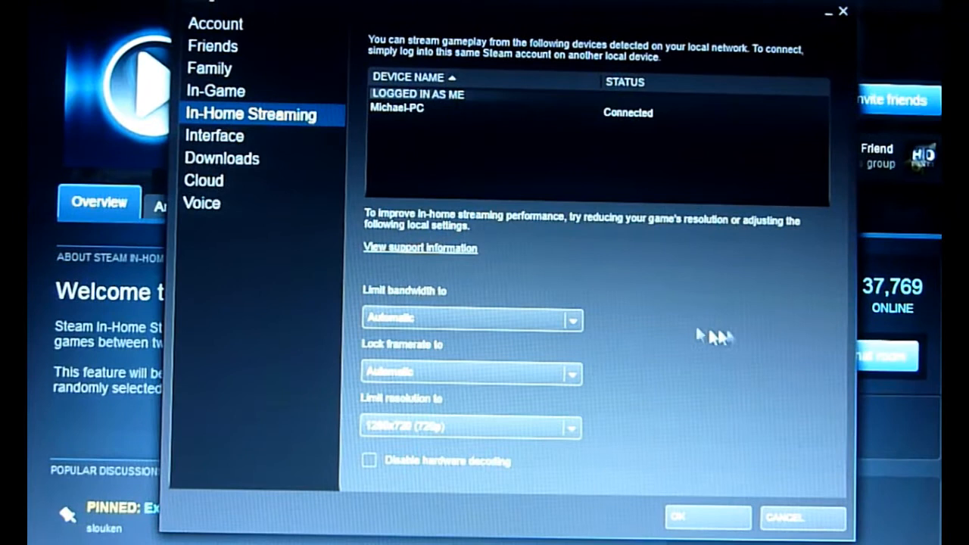
Navigate Steam to The Stanley Parable and bring its main menu up on the laptop over the stream.
left_click(573, 318)
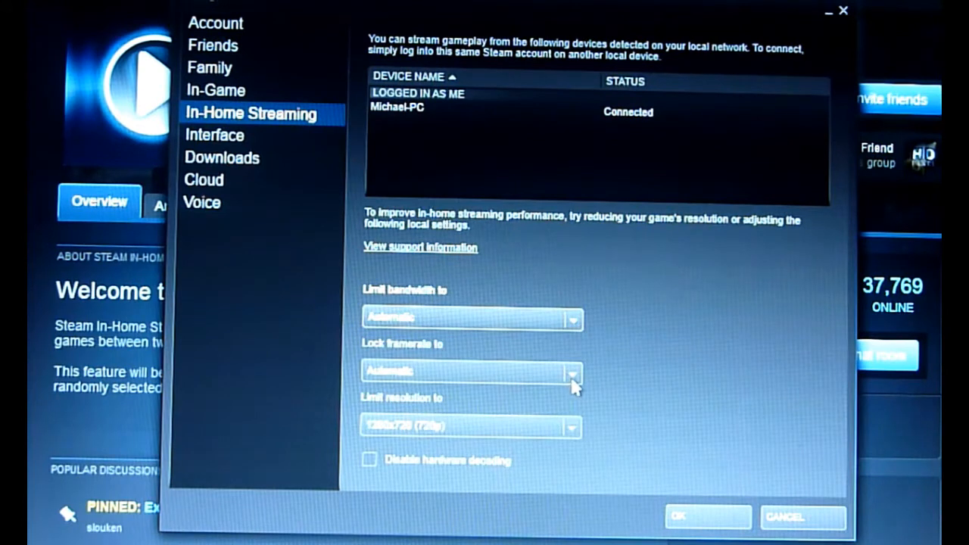
left_click(573, 371)
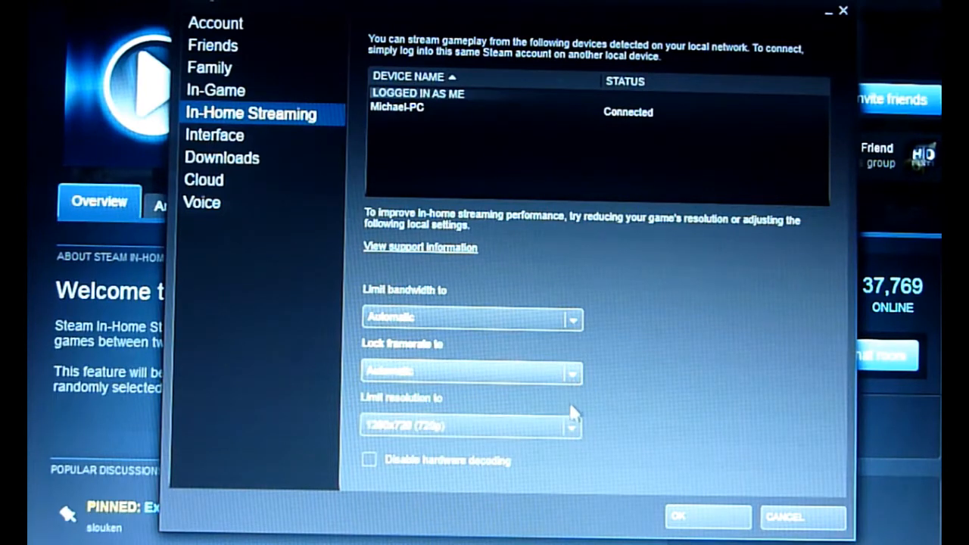
left_click(570, 427)
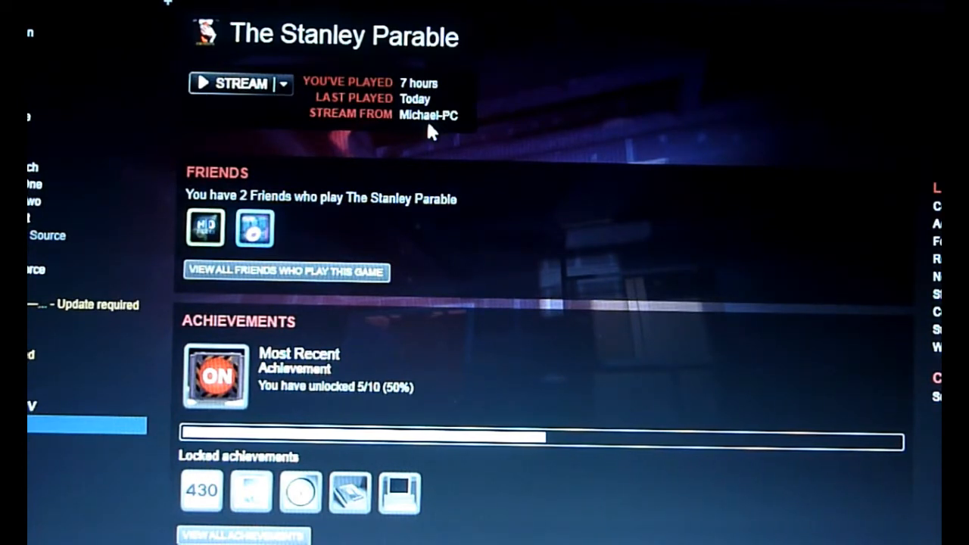
mouse_move(243, 118)
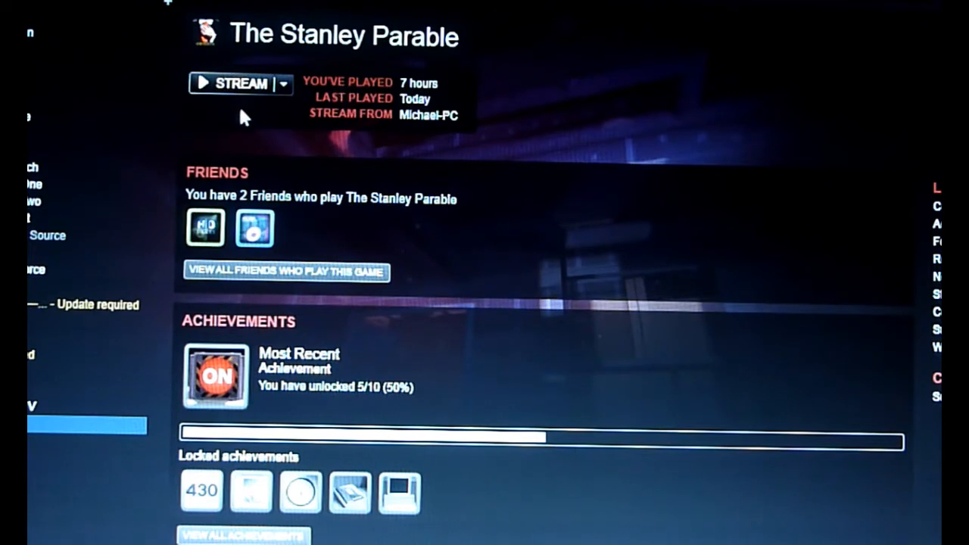
mouse_move(291, 90)
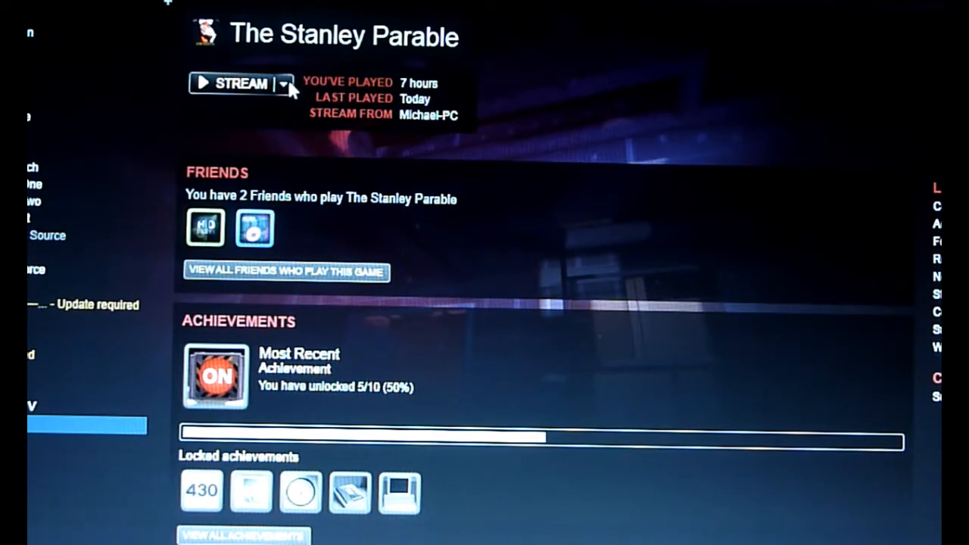
left_click(283, 84)
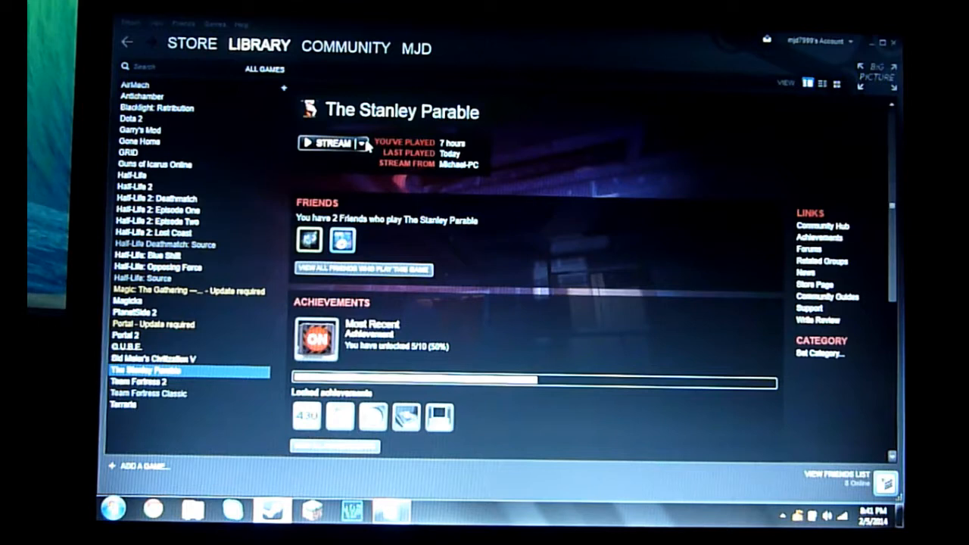
left_click(330, 143)
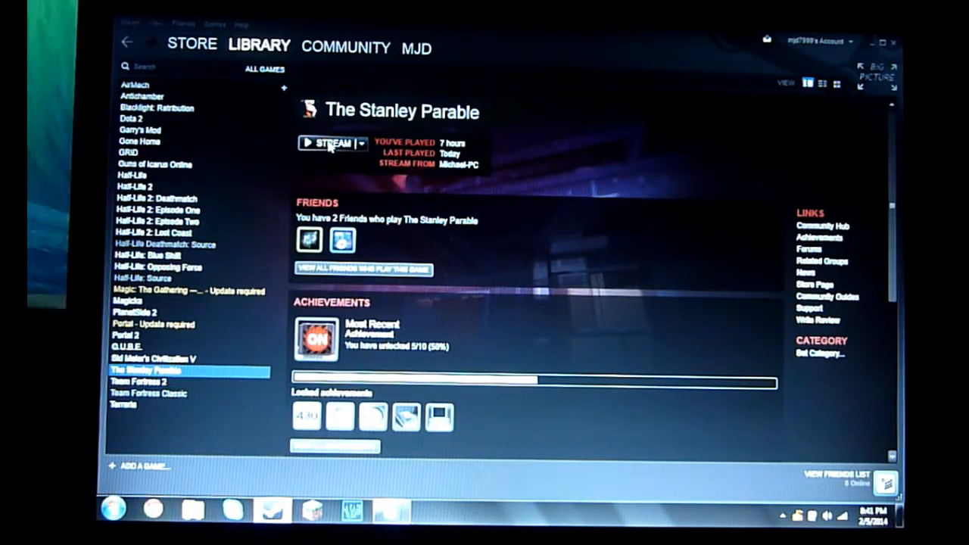
left_click(330, 142)
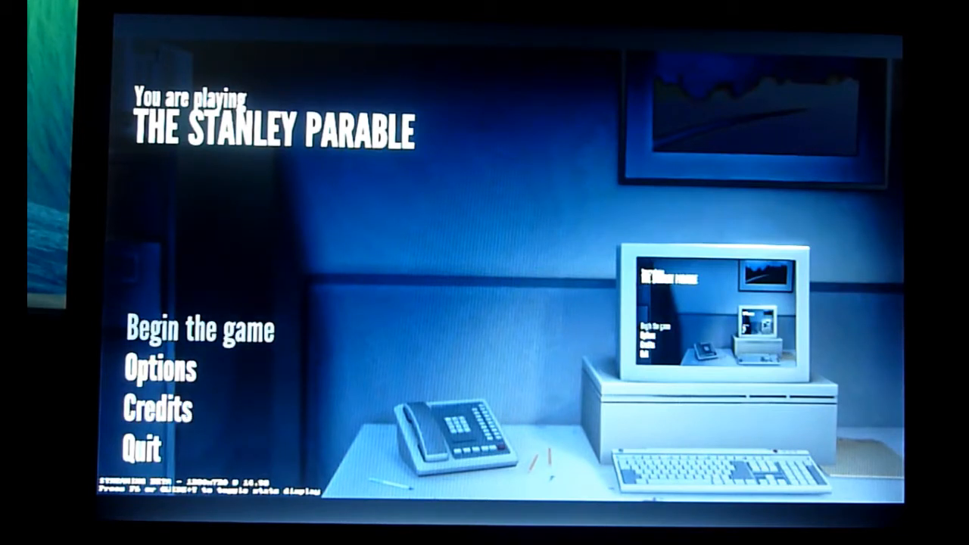
Begin a new game from The Stanley Parable's main menu.
left_click(197, 331)
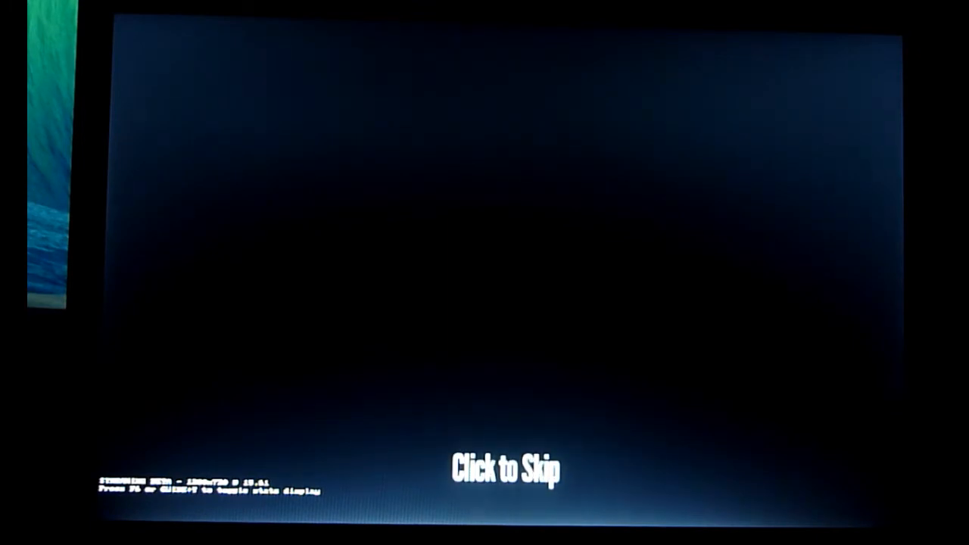
Skip the opening intro to reach gameplay in the office.
left_click(506, 470)
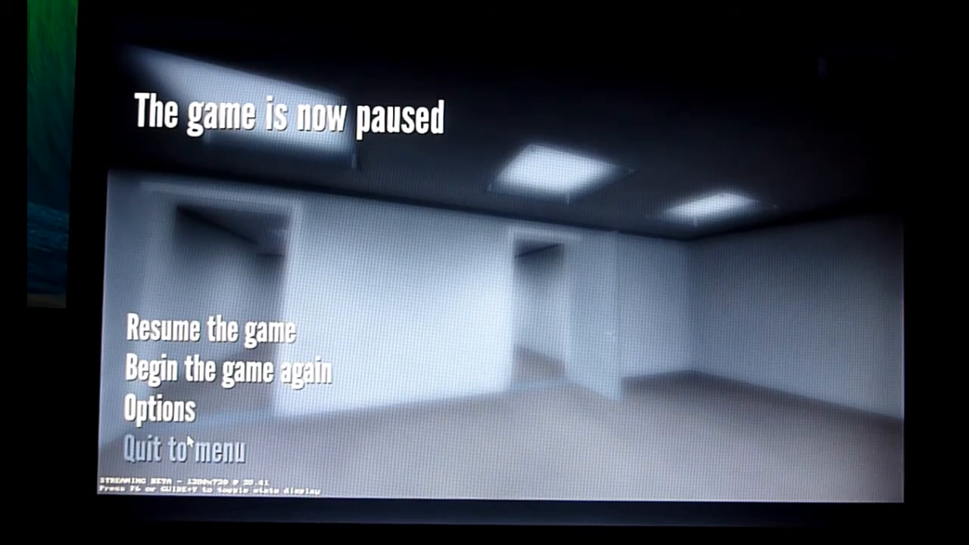
left_click(184, 445)
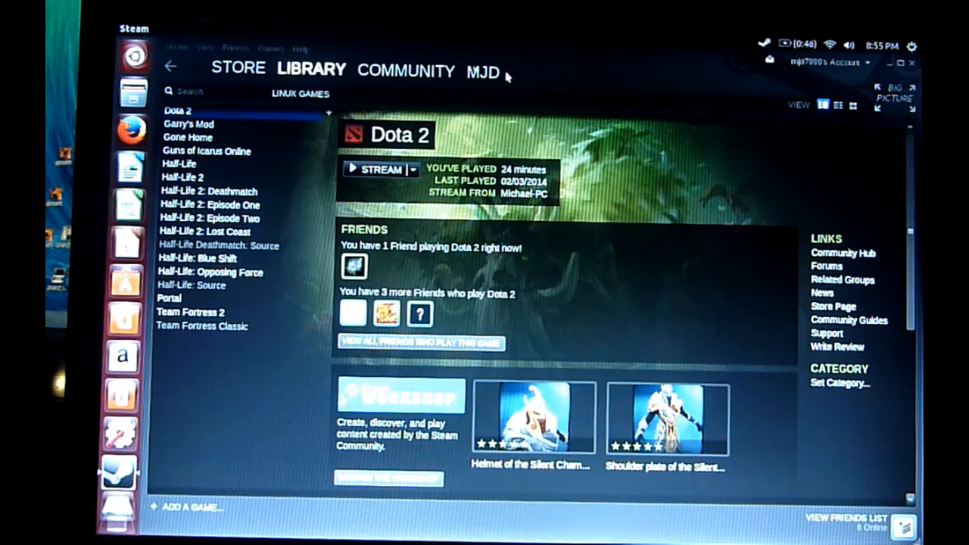
mouse_move(437, 32)
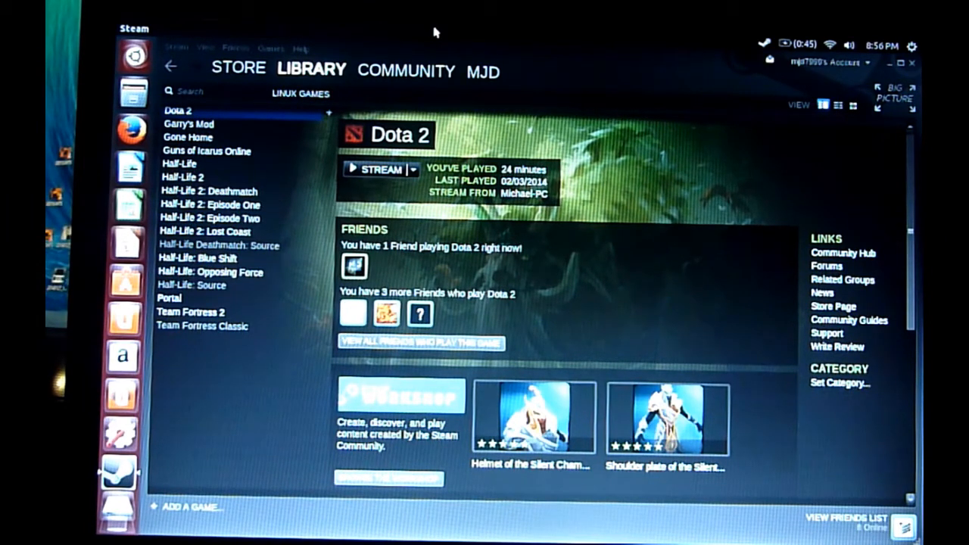
left_click(300, 94)
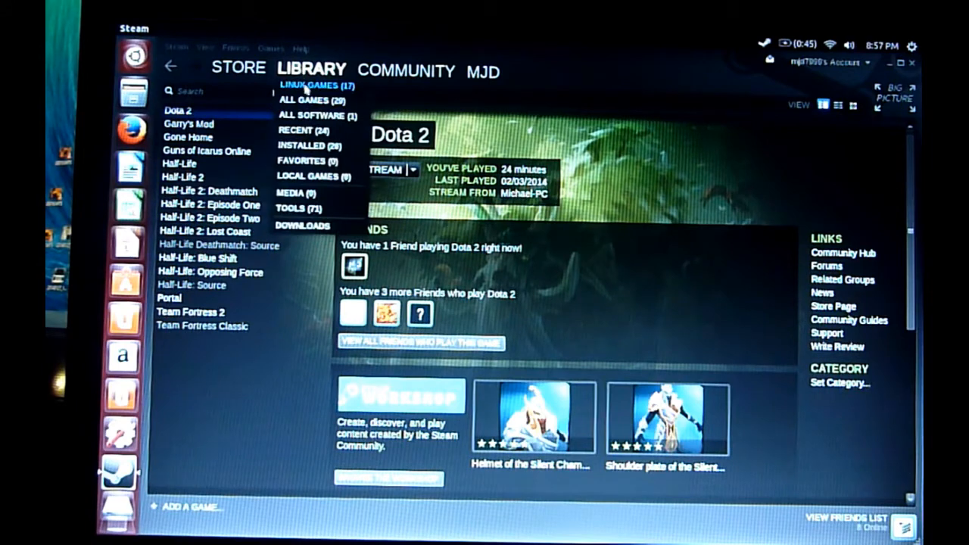
left_click(297, 100)
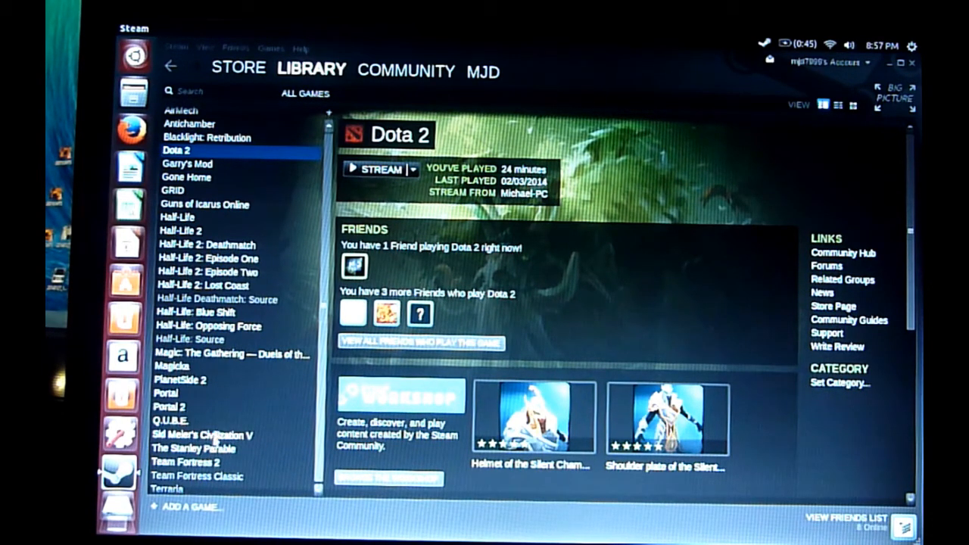
left_click(194, 448)
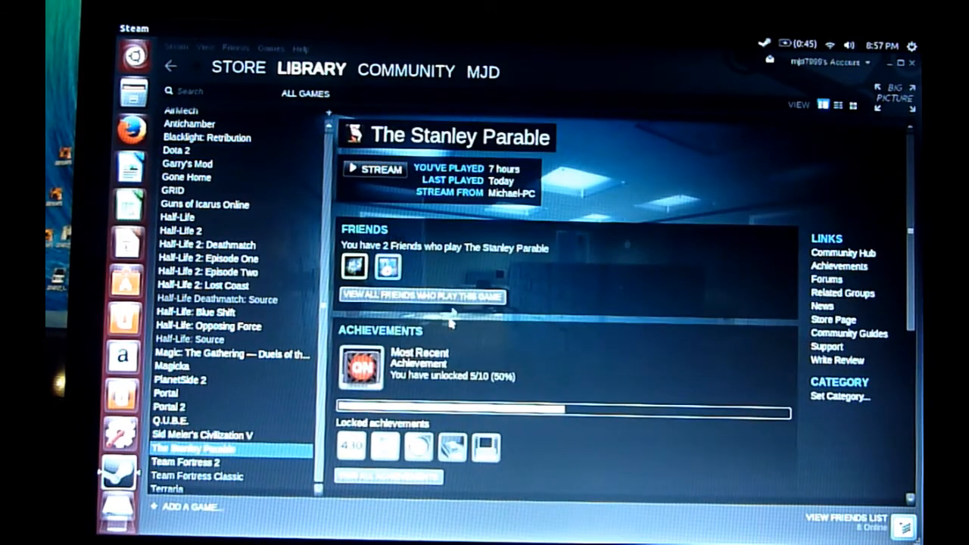
mouse_move(424, 211)
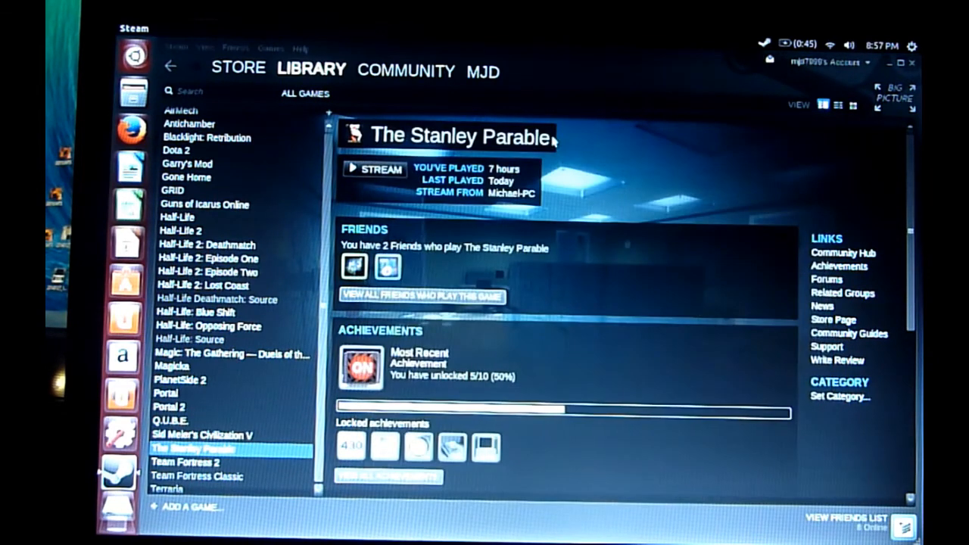
left_click(376, 169)
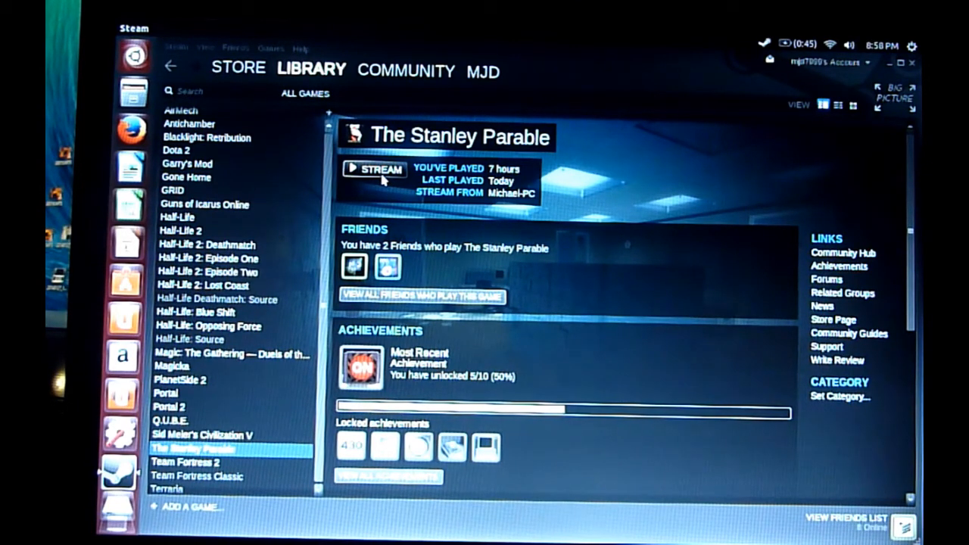
Start streaming The Stanley Parable from Michael-PC via the STREAM button.
left_click(375, 168)
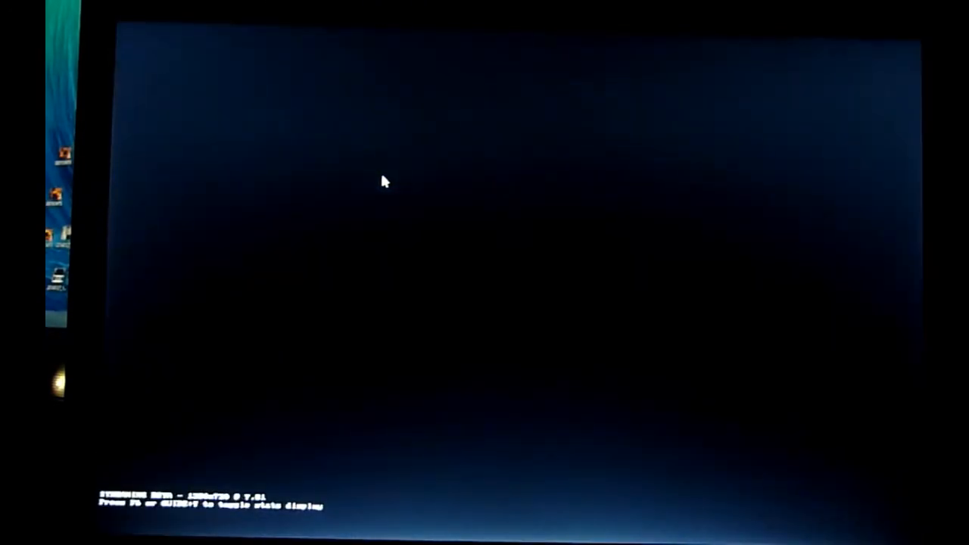
mouse_move(340, 139)
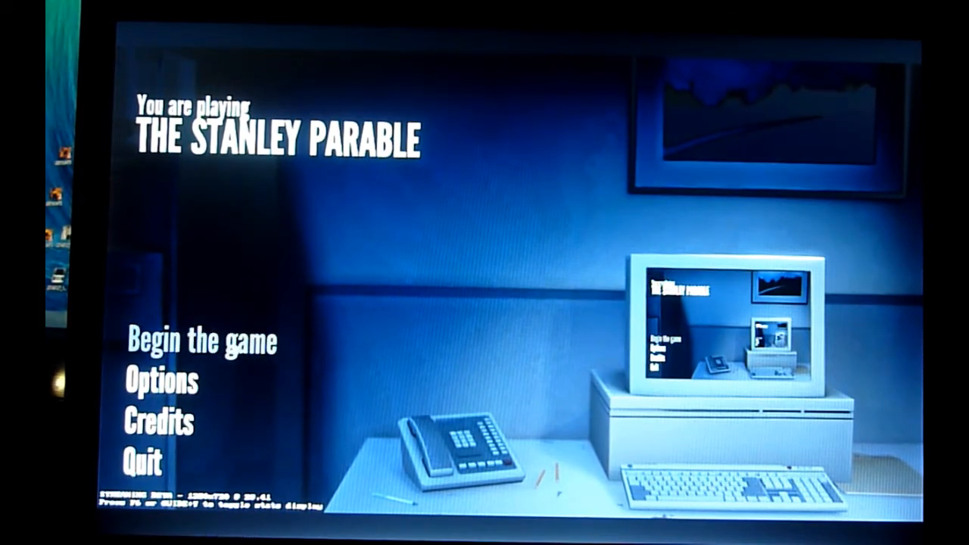
left_click(200, 340)
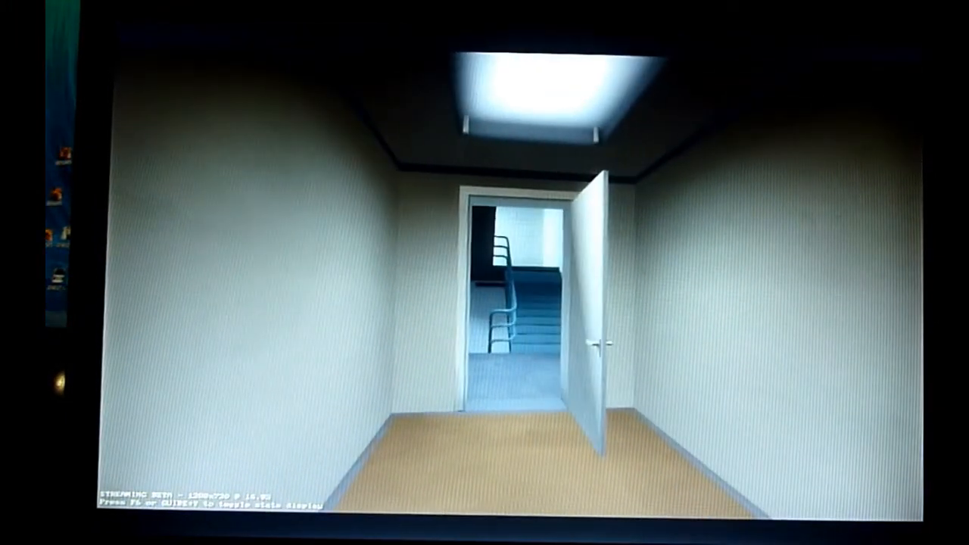
Walk forward into the dark wood-panelled office, then pause the game with Esc.
key("w")
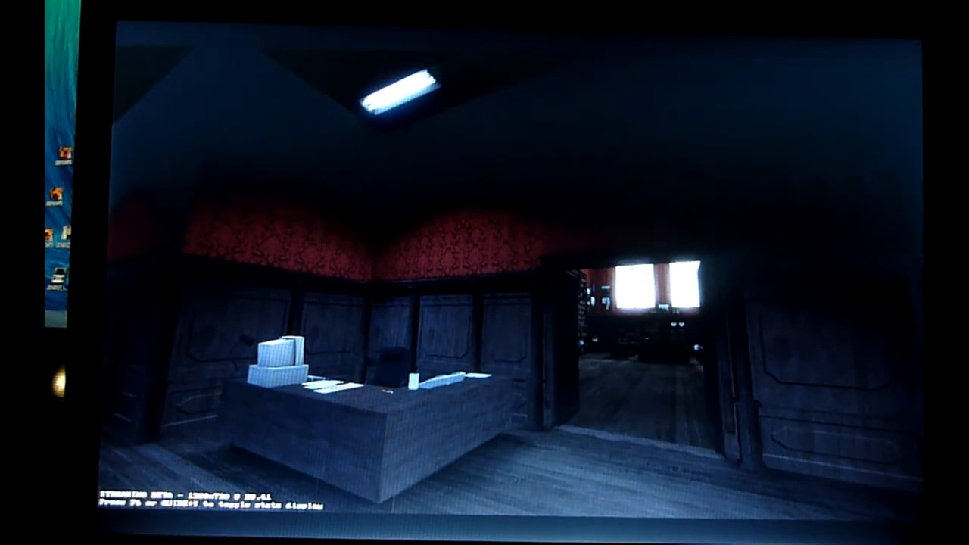
key("Escape")
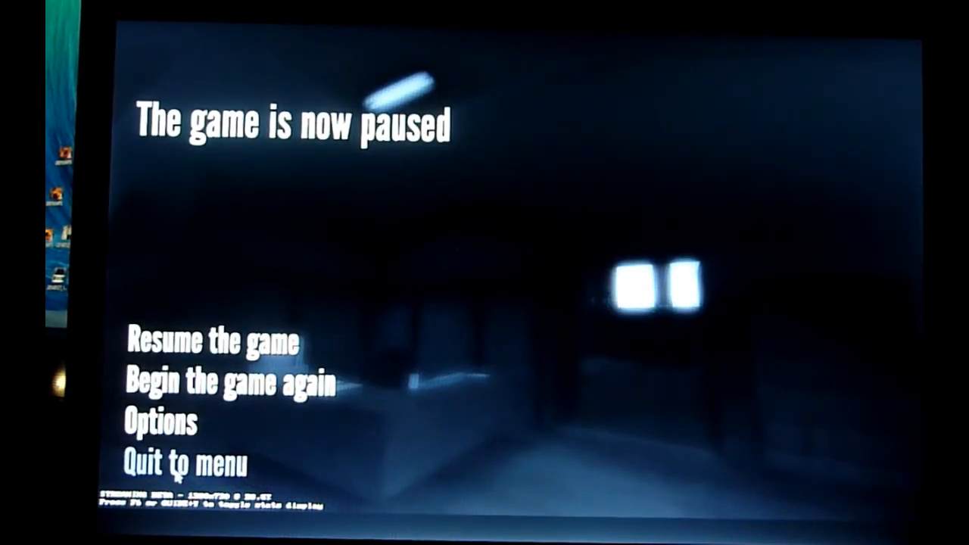